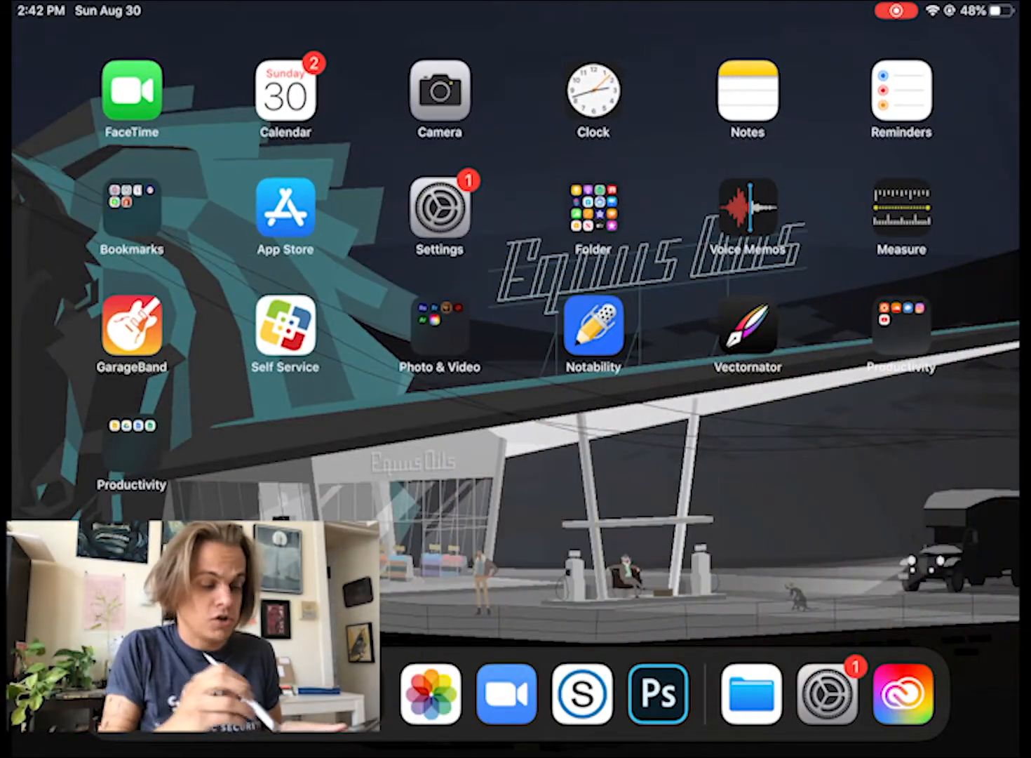
Launch Creative Cloud from the Photo & Video folder and browse Adobe Fonts.
click(441, 326)
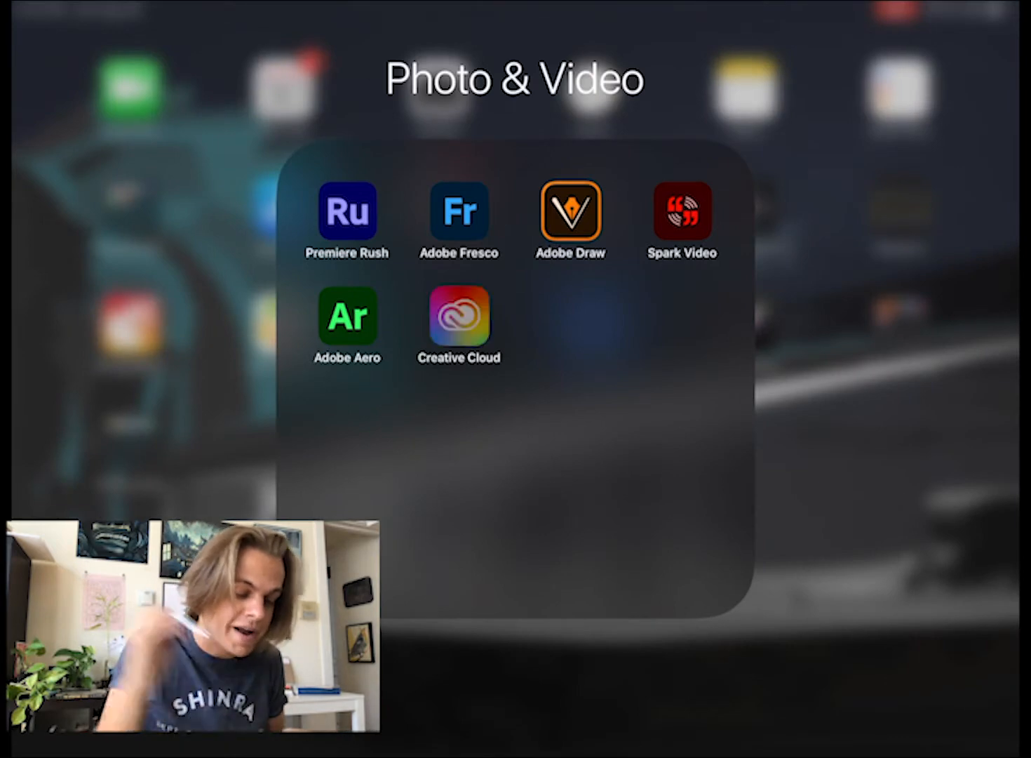
click(459, 321)
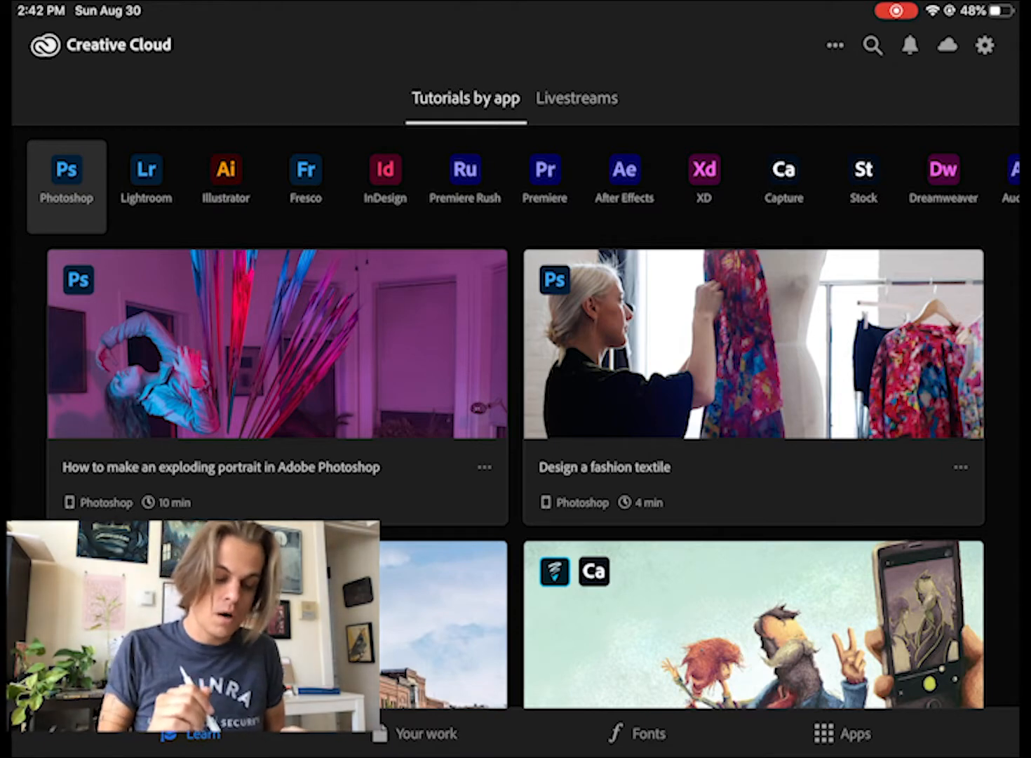
click(638, 732)
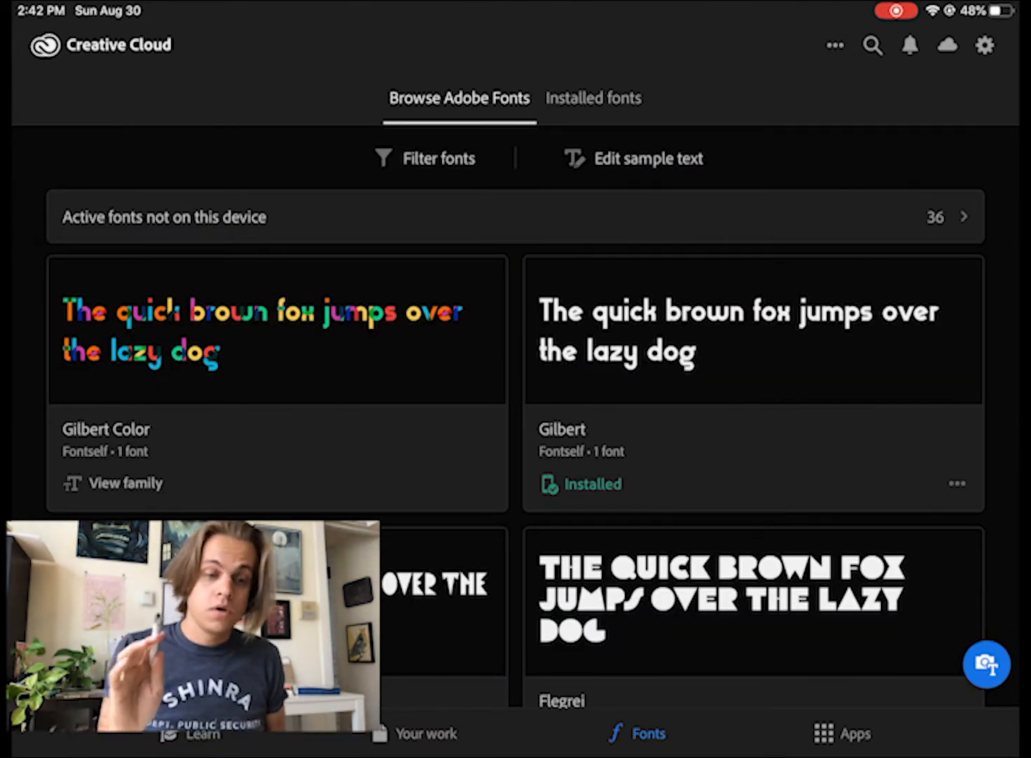
scroll(down, 3)
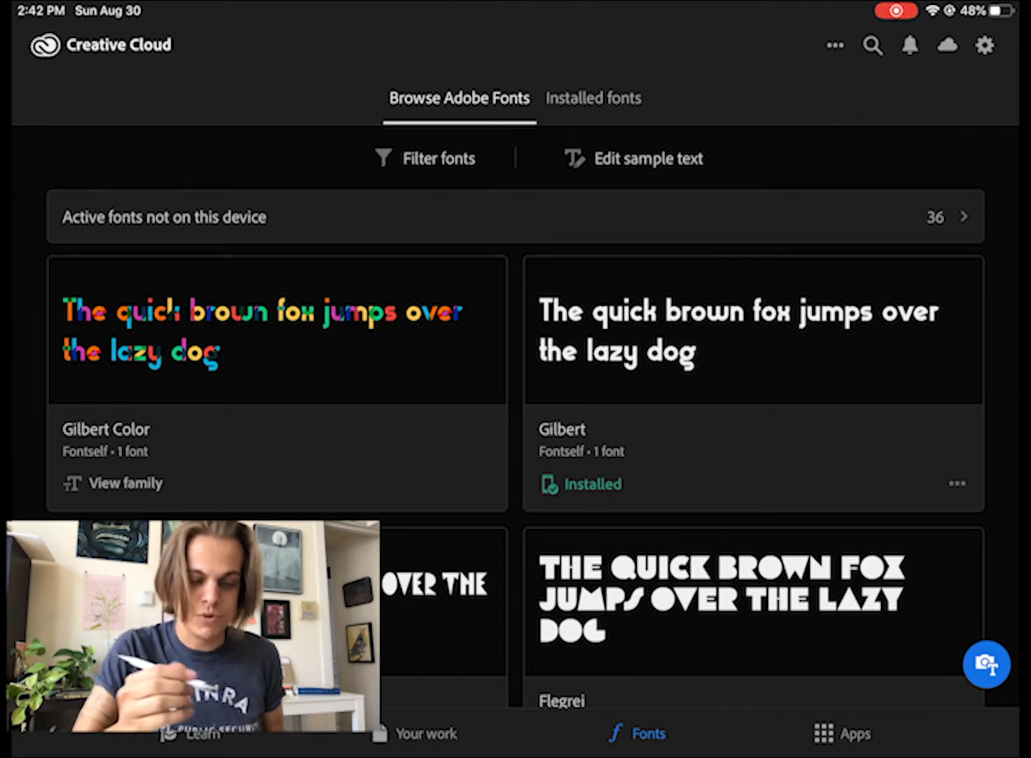
Search 'beba' and install the five-font Bebas Neue family.
click(872, 45)
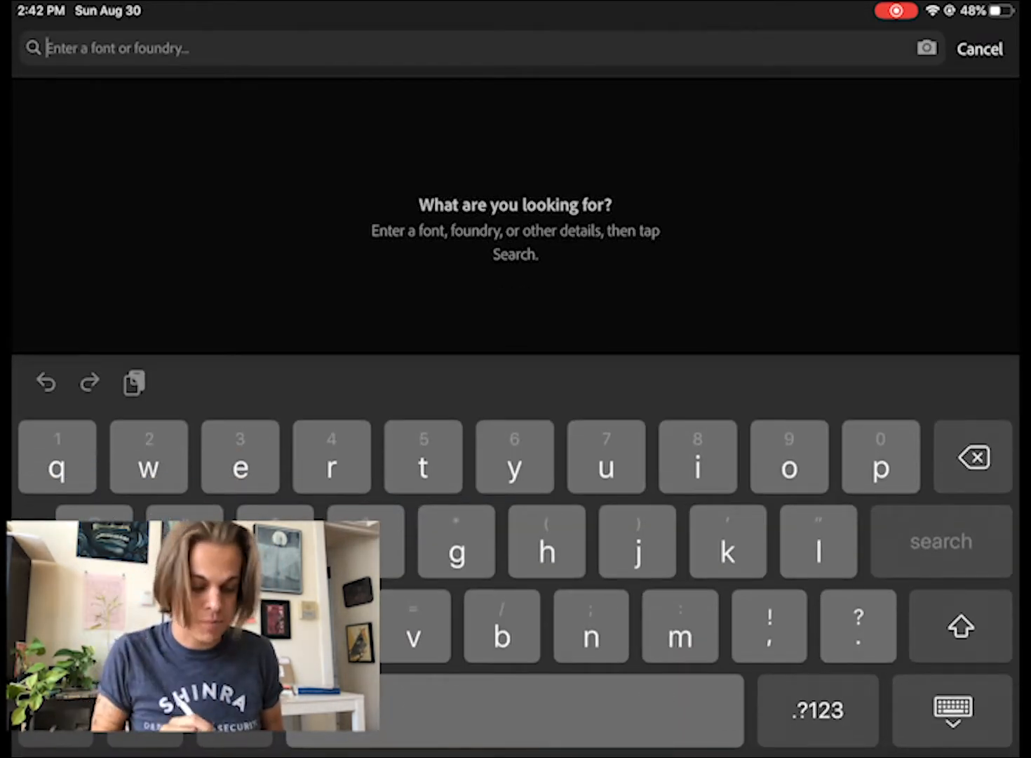
text(beba)
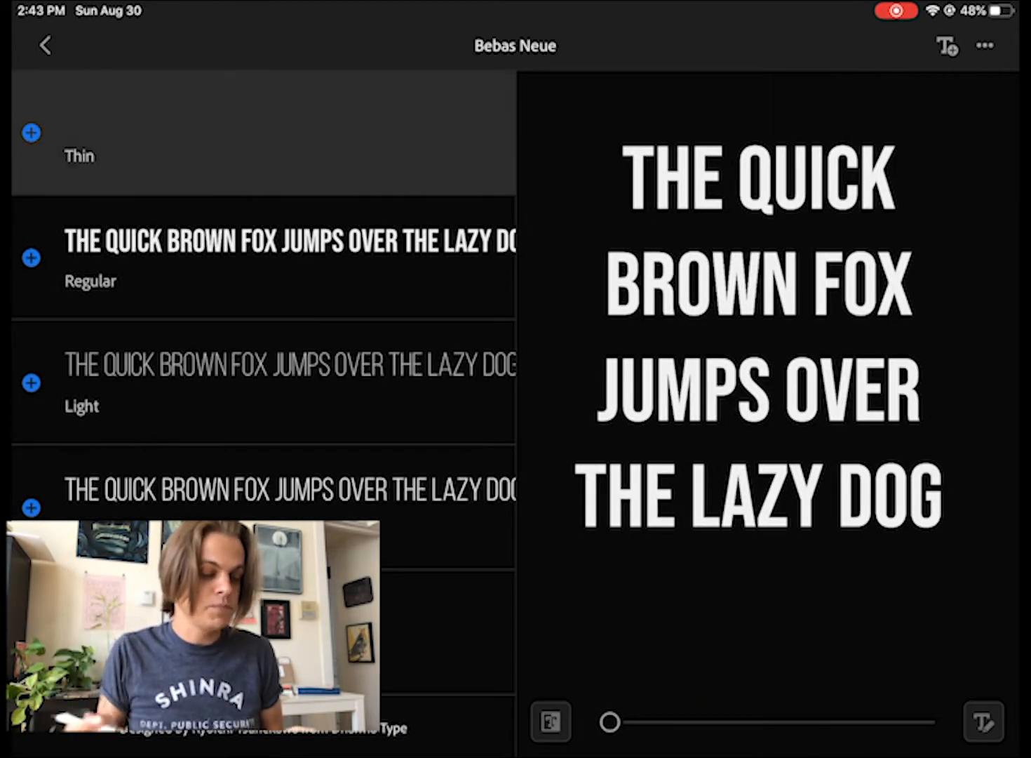
click(280, 383)
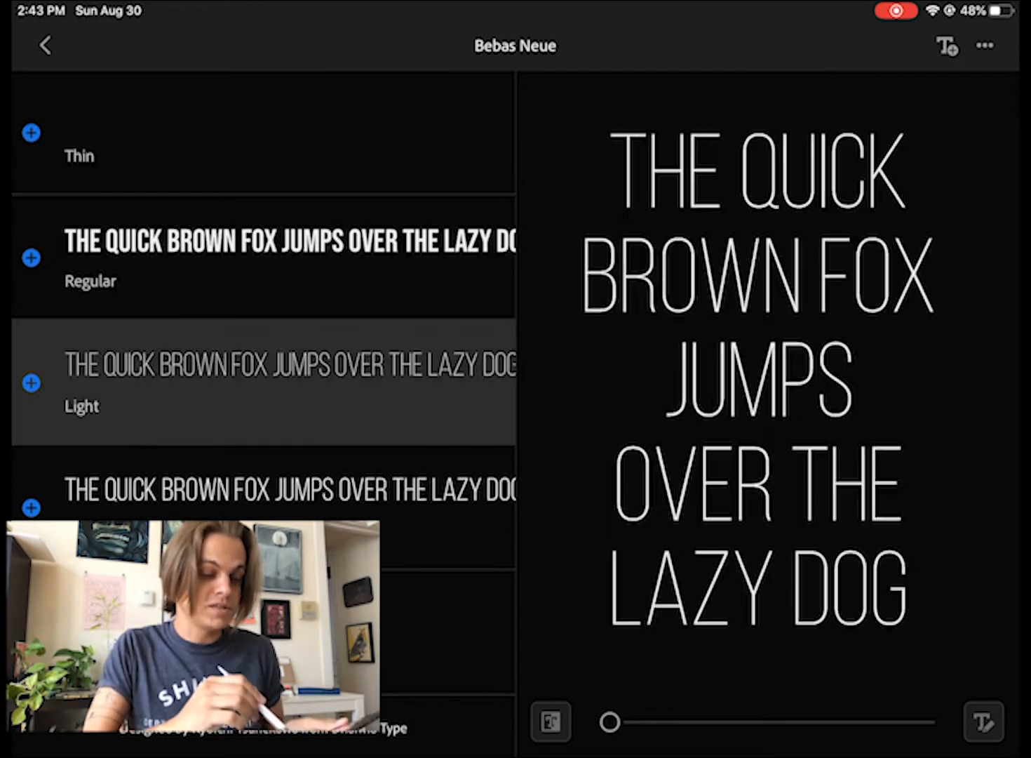
click(281, 263)
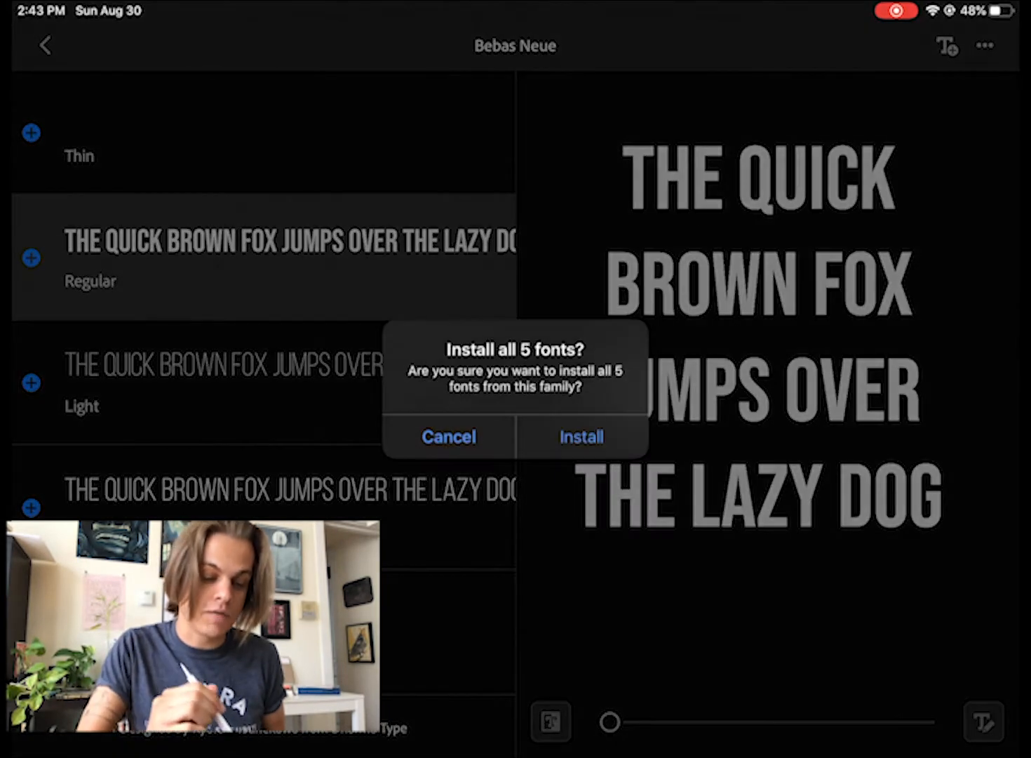
click(580, 436)
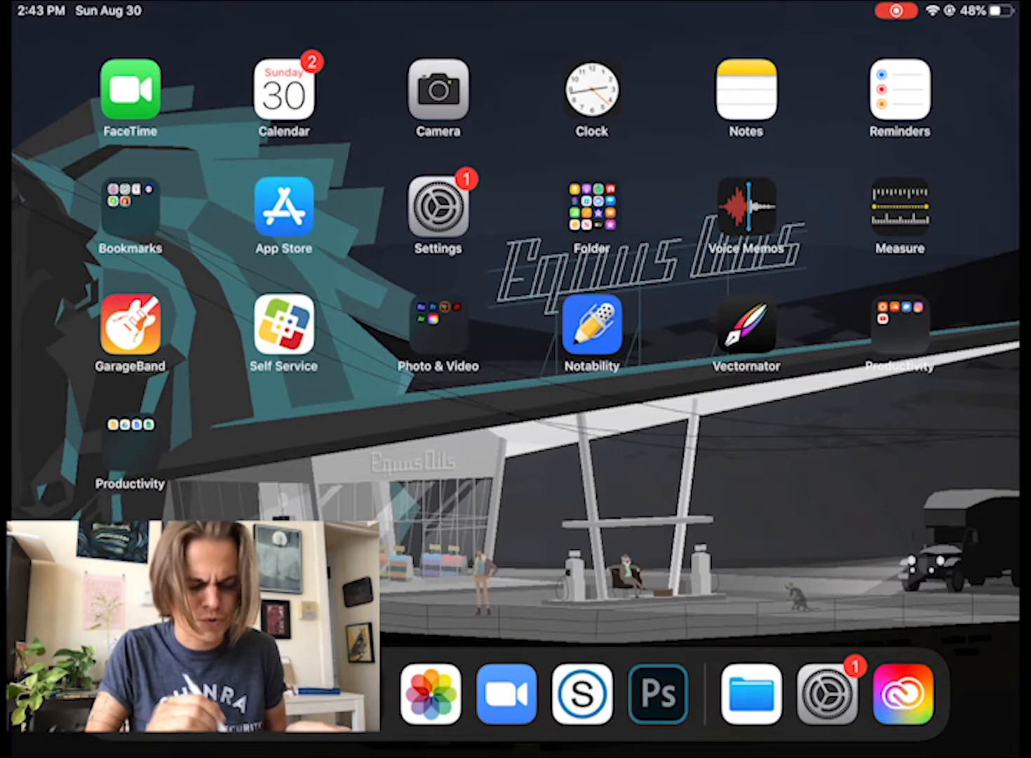
Open the Lorem Ipsum document in Photoshop and set its text to Bebas Neue.
click(660, 693)
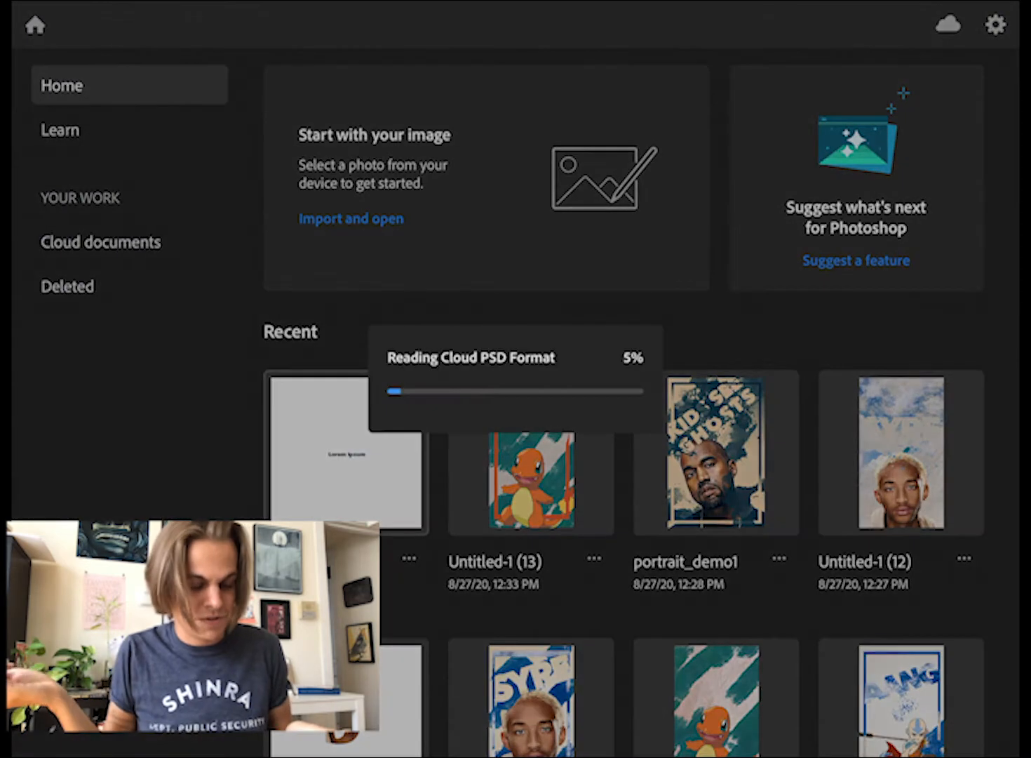
click(344, 452)
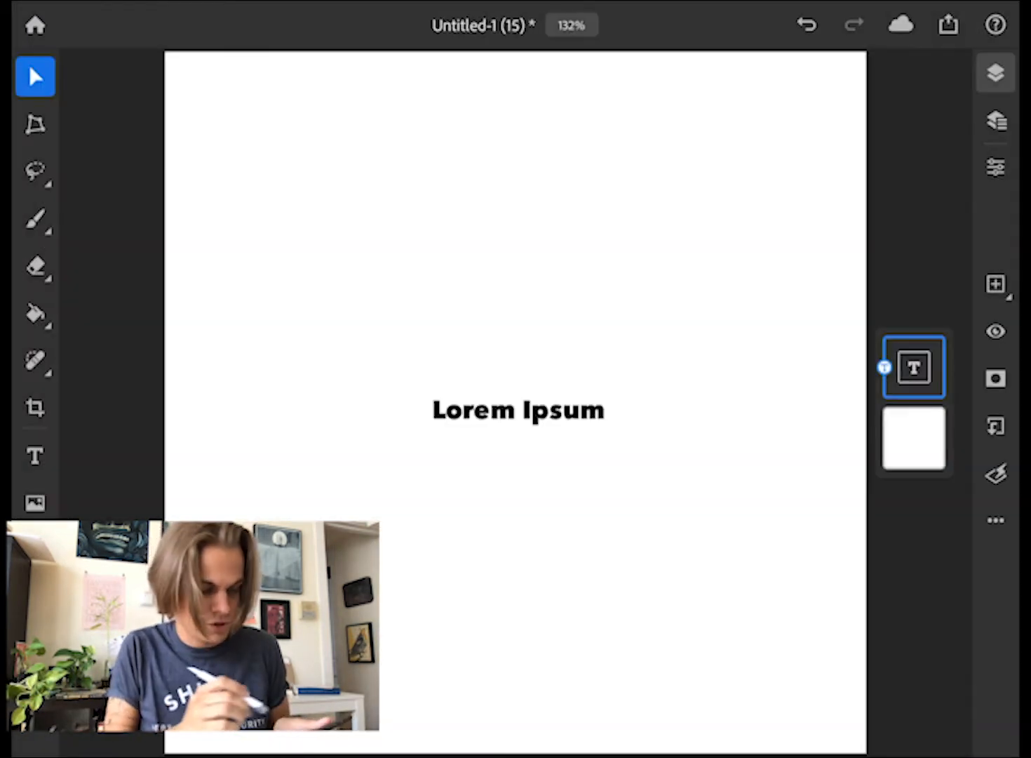
click(35, 455)
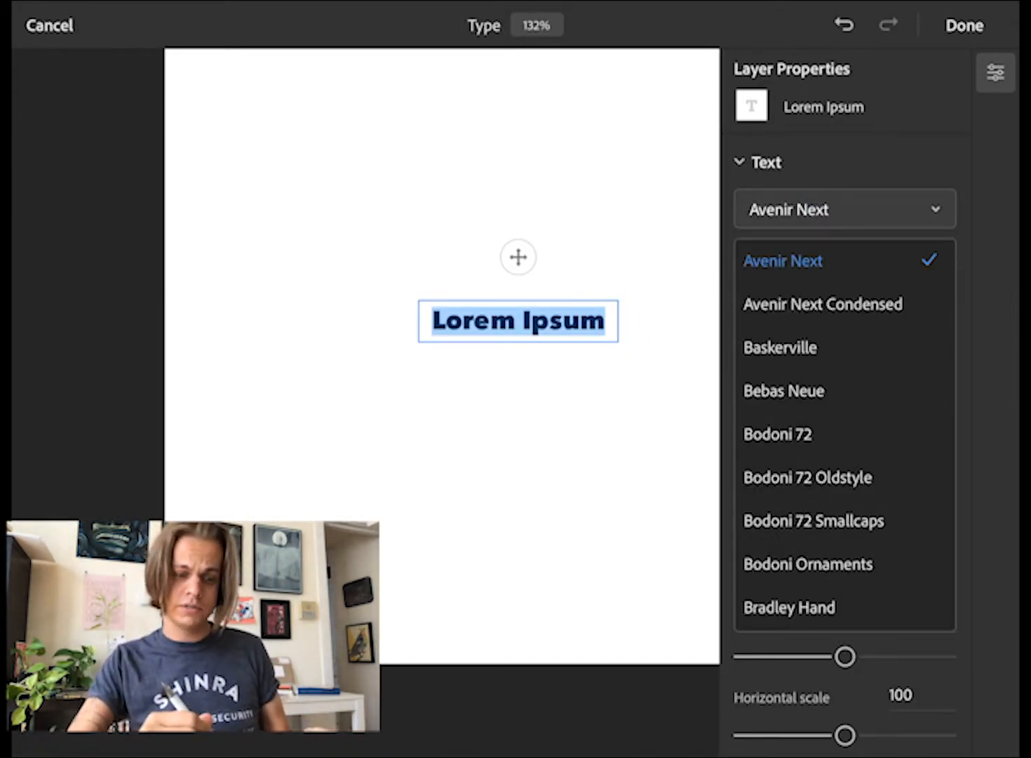
scroll(down, 3)
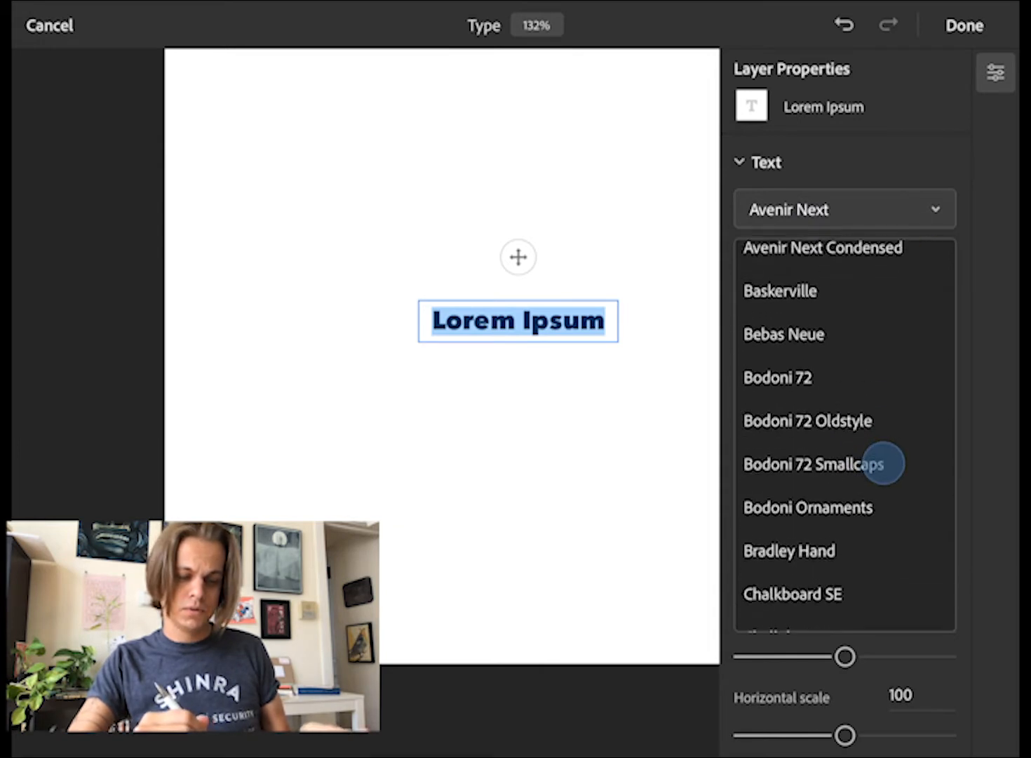
click(784, 334)
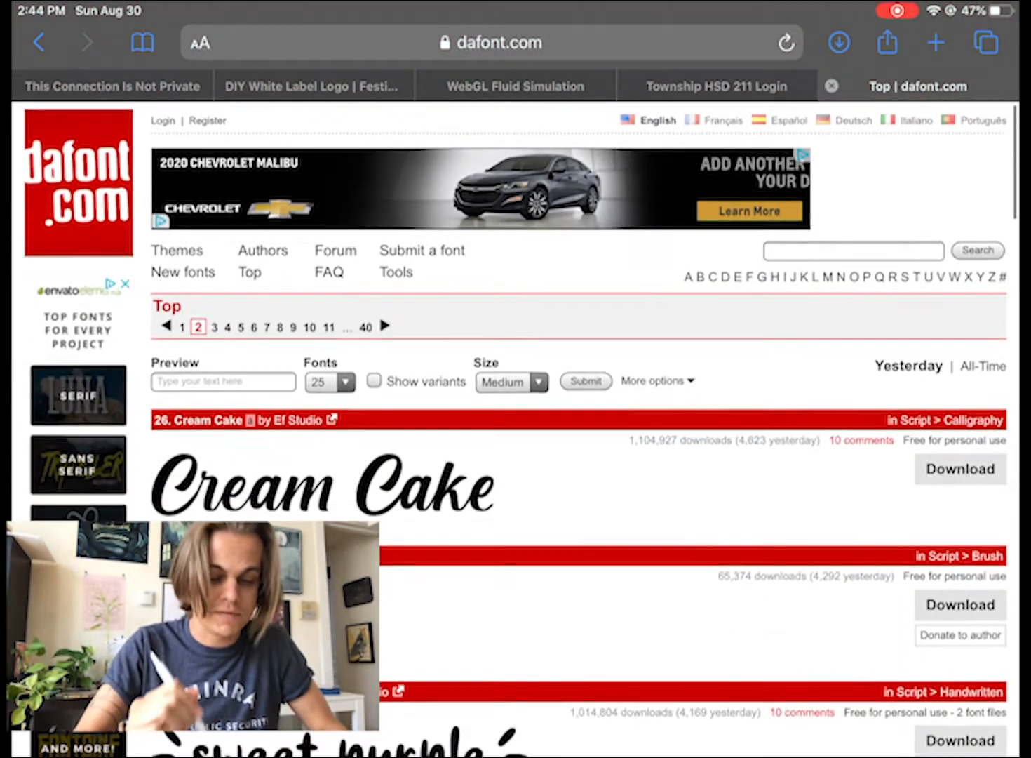
Search dafont for 'Bebas' and download bebas_neue.zip.
click(853, 250)
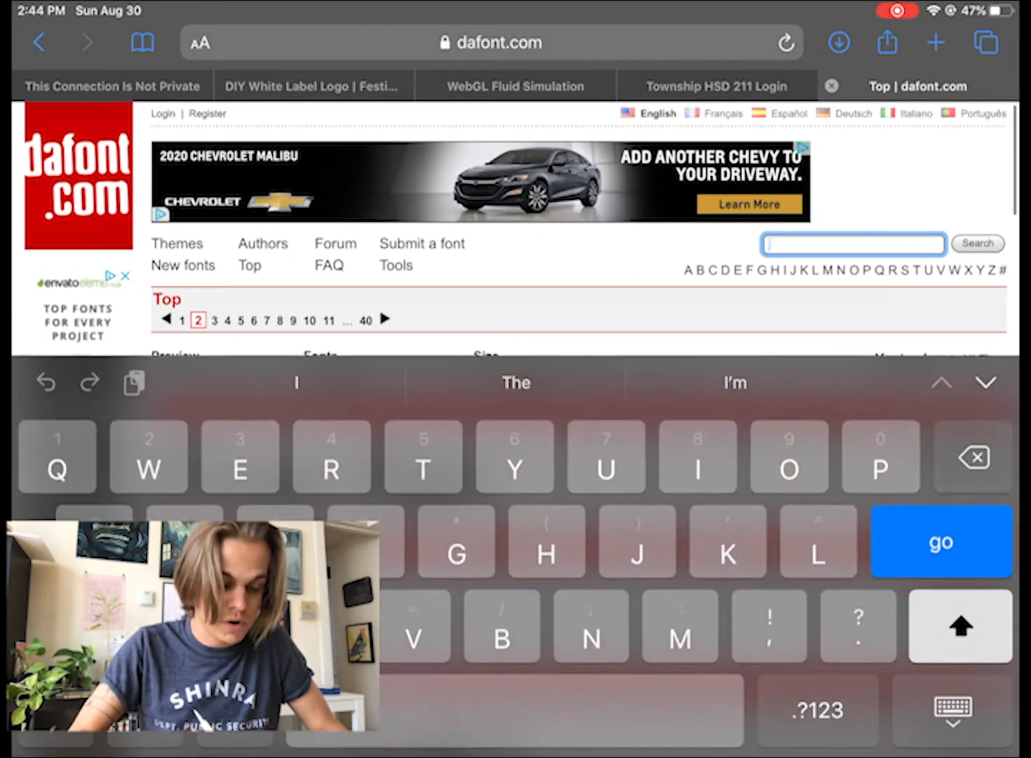
text(Bebas)
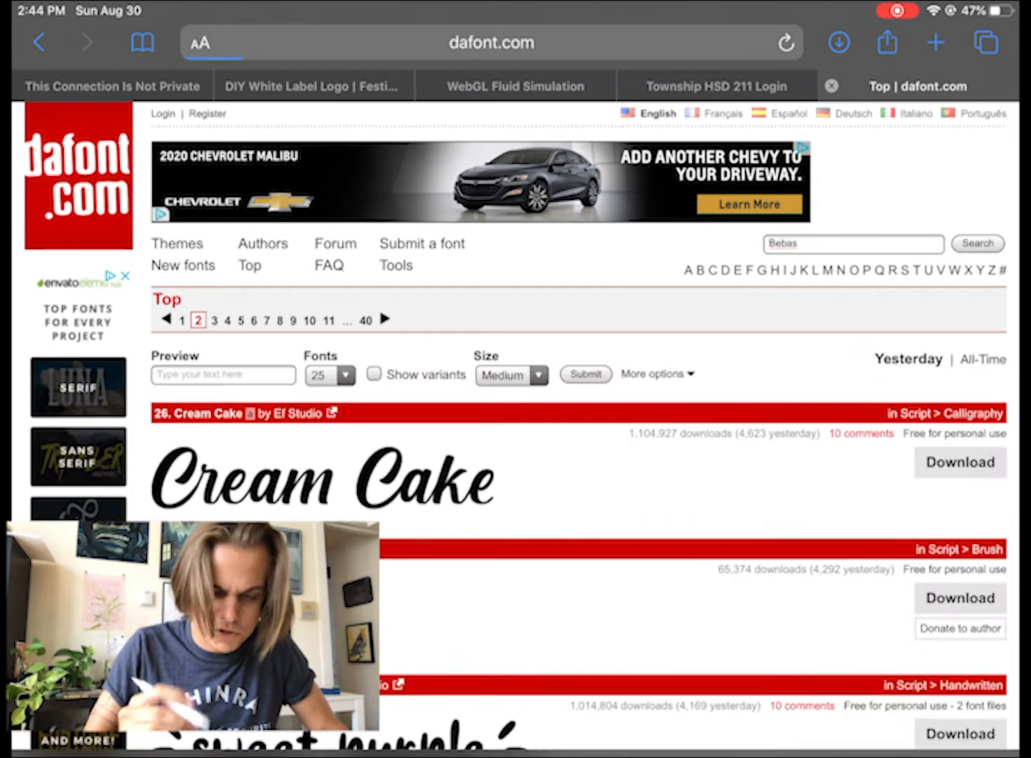
scroll(down, 3)
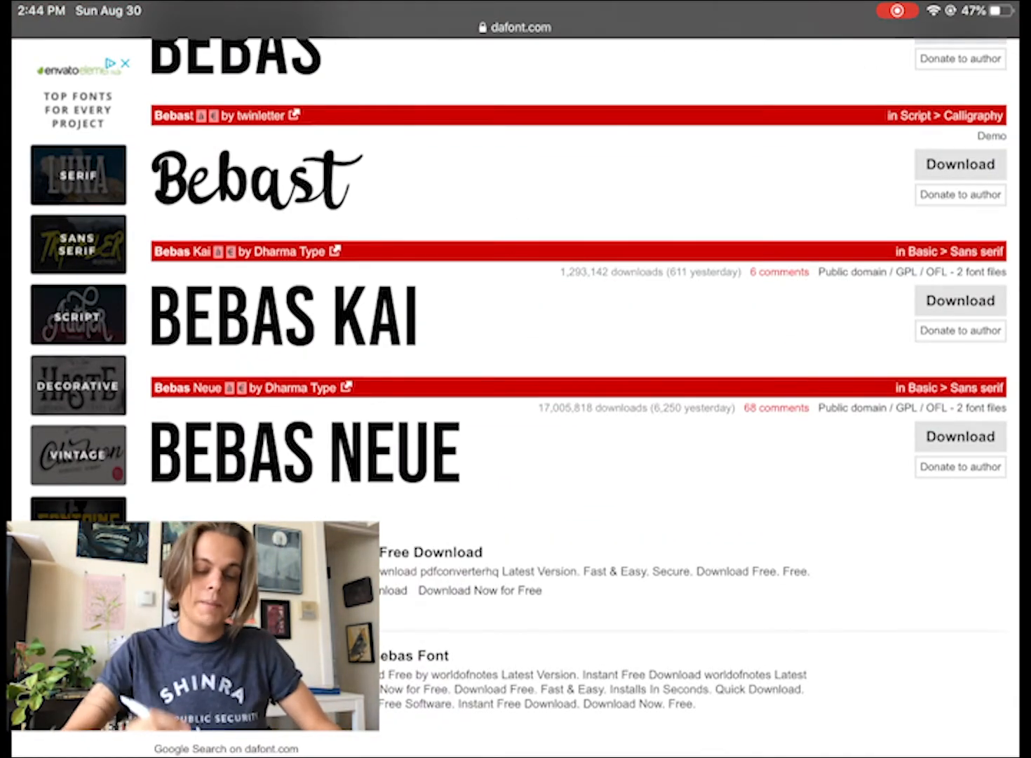
click(960, 436)
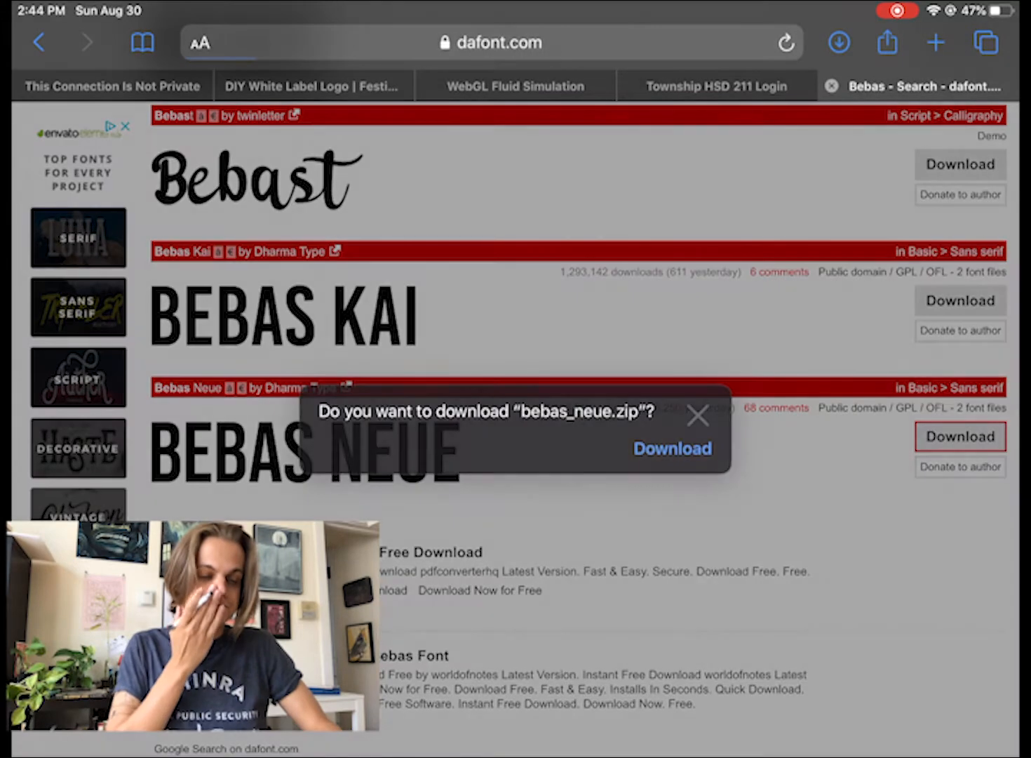
click(671, 449)
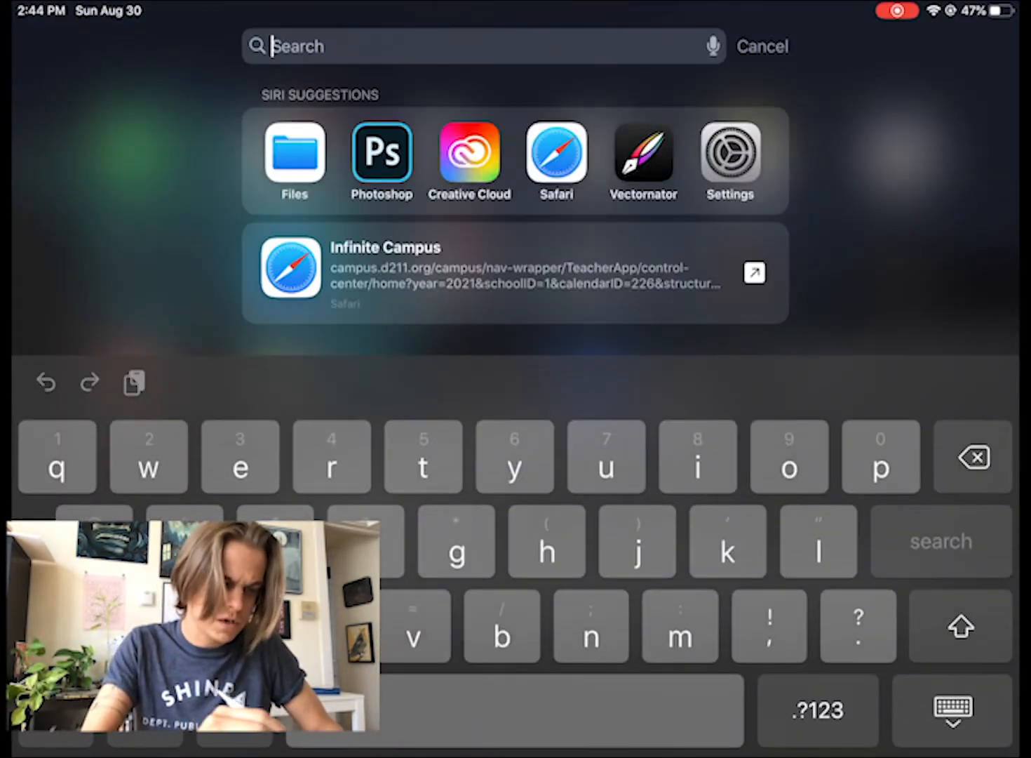
Open Files, go to Downloads, and view the bebas_neue font files.
click(294, 150)
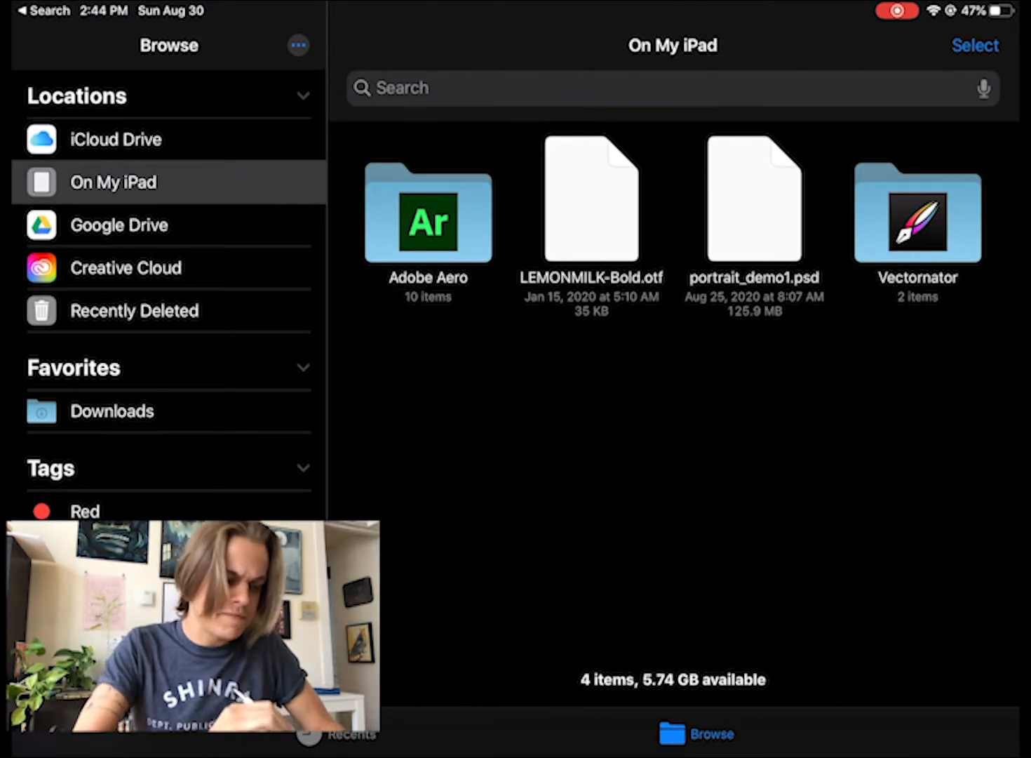
click(348, 733)
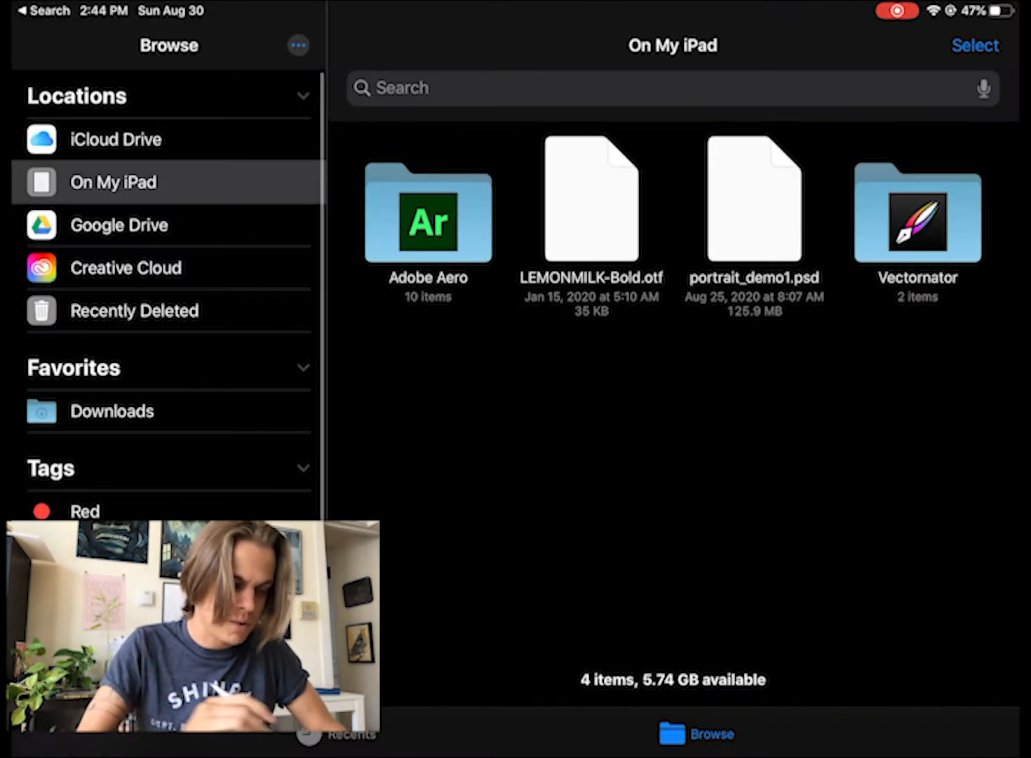
click(112, 410)
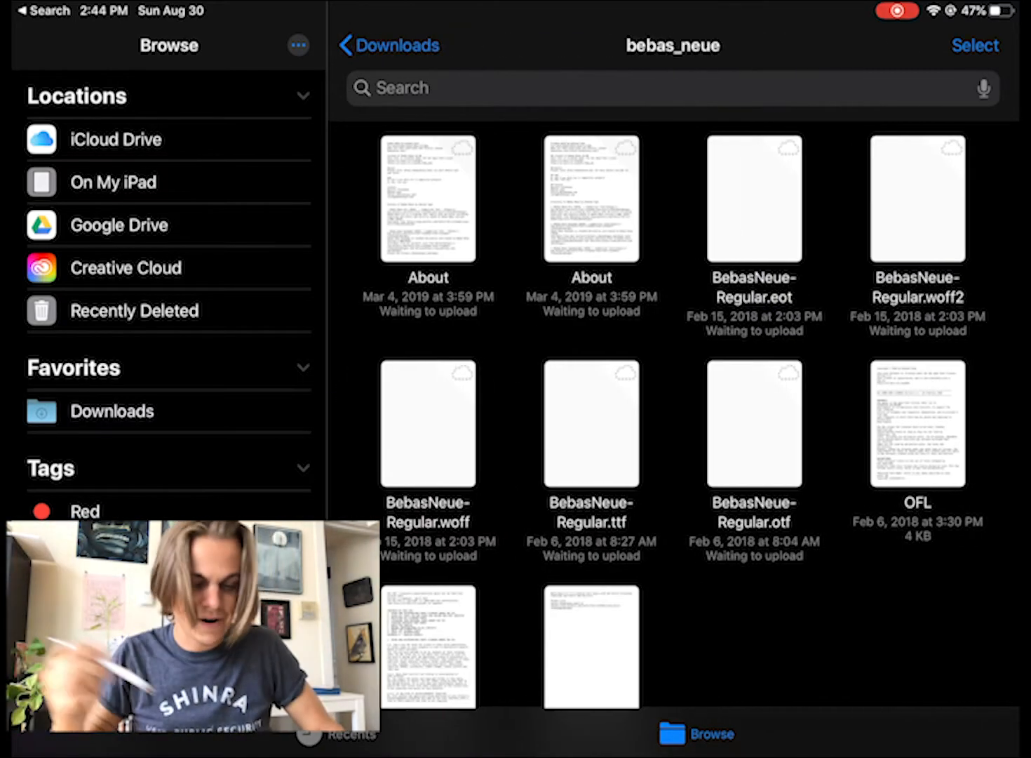
scroll(down, 3)
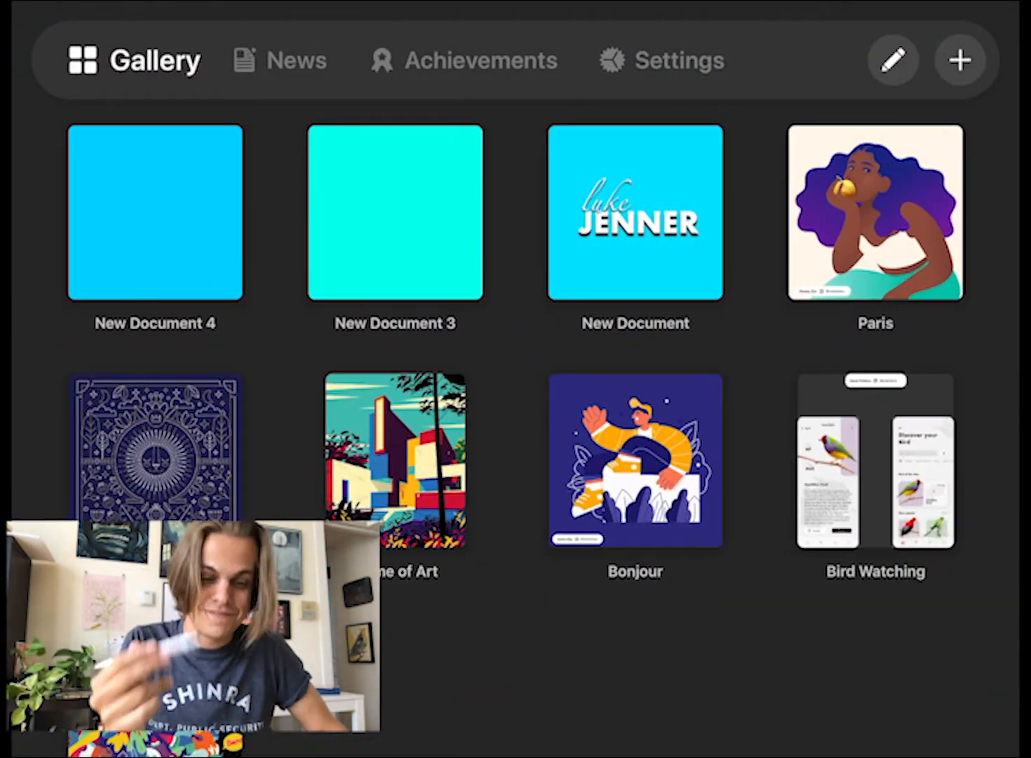
Import the Bebas Neue Regular file from iCloud Drive Downloads into Font Library.
click(659, 59)
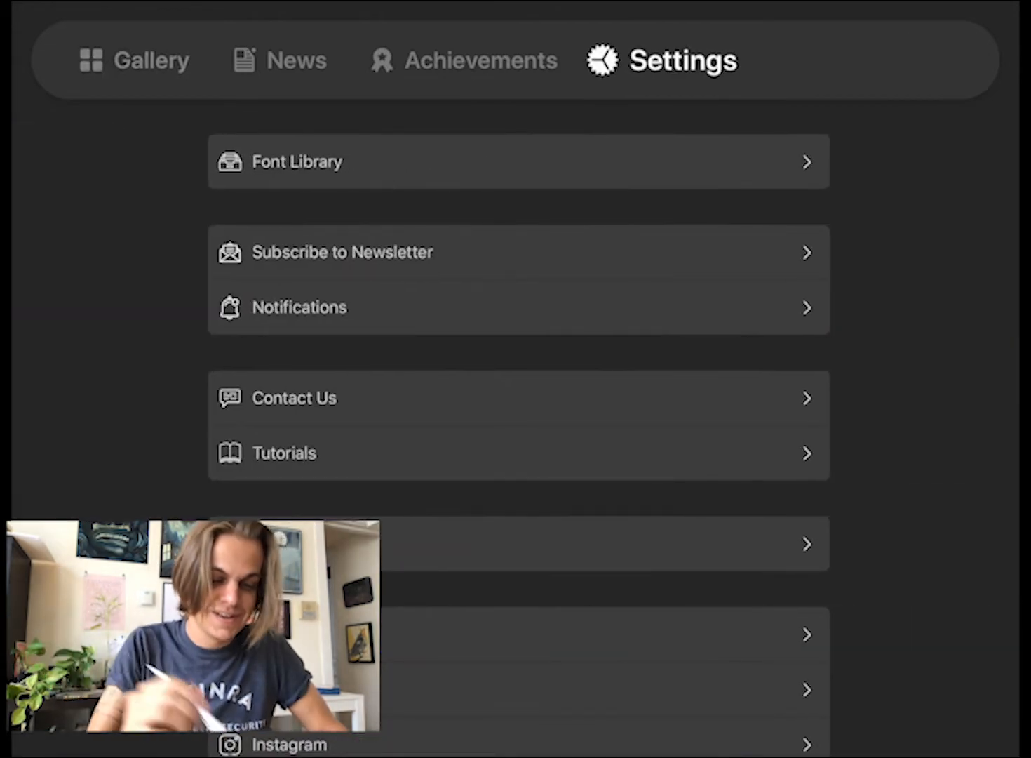
click(519, 162)
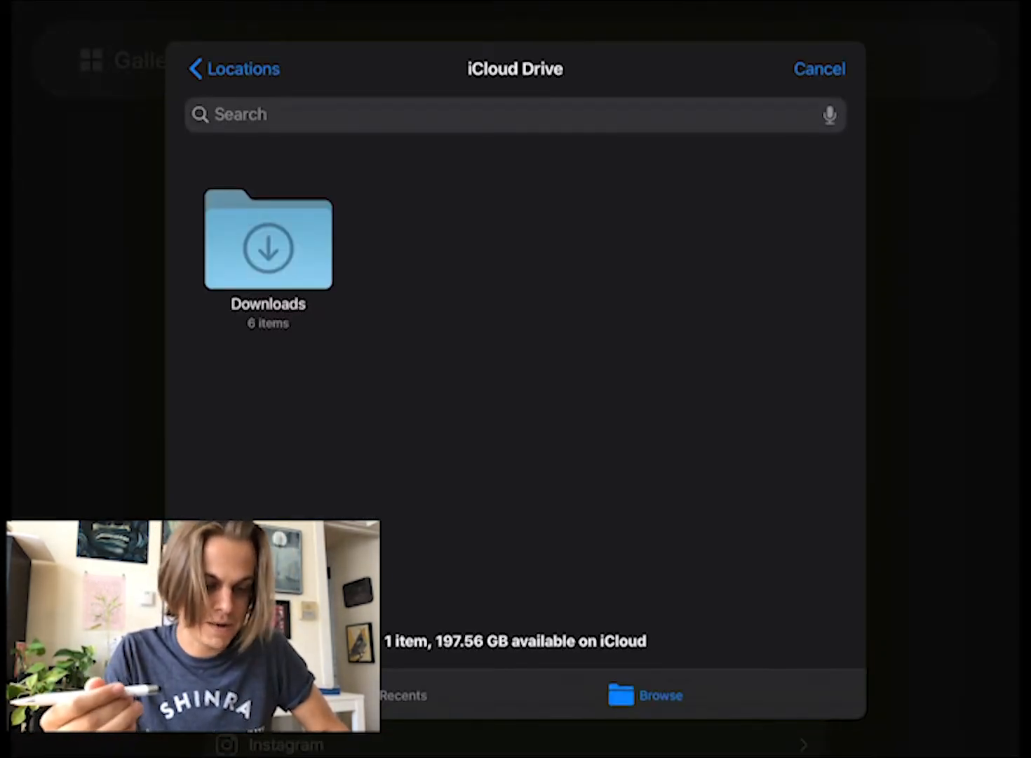
click(241, 69)
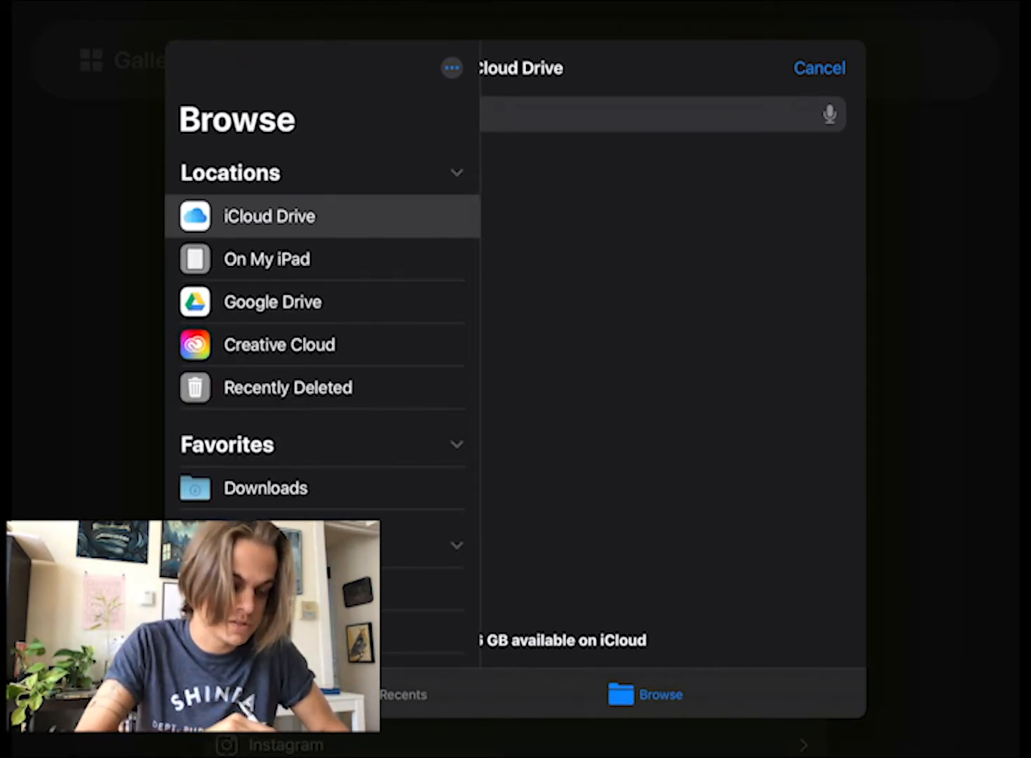
click(265, 487)
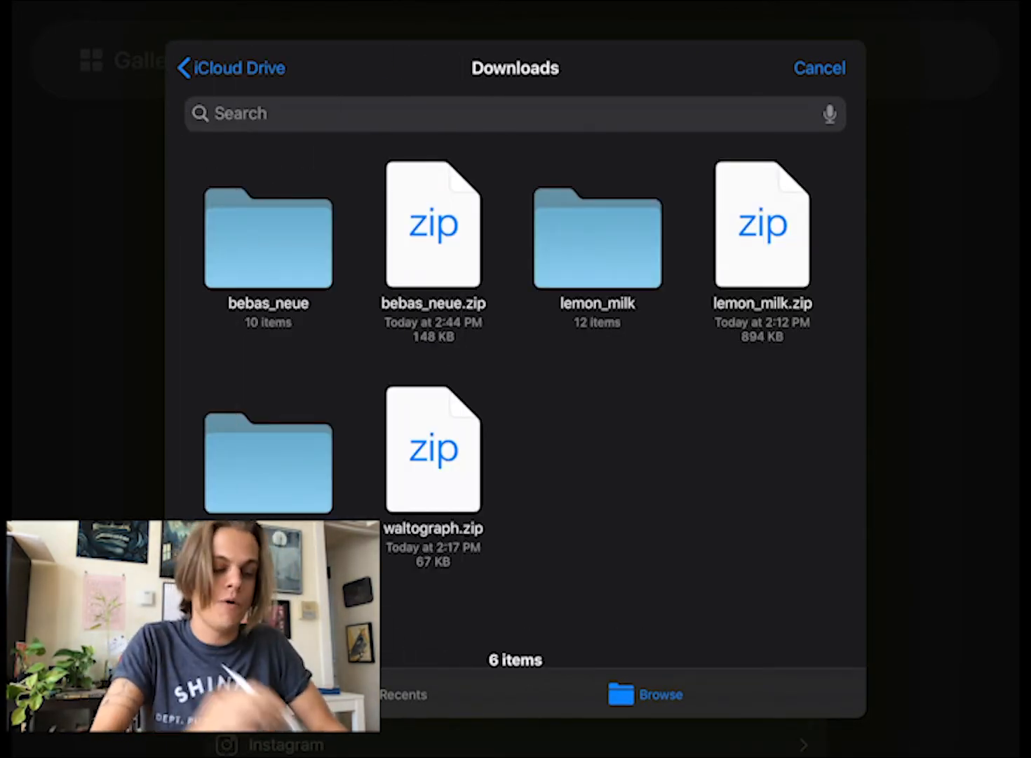
double_click(267, 240)
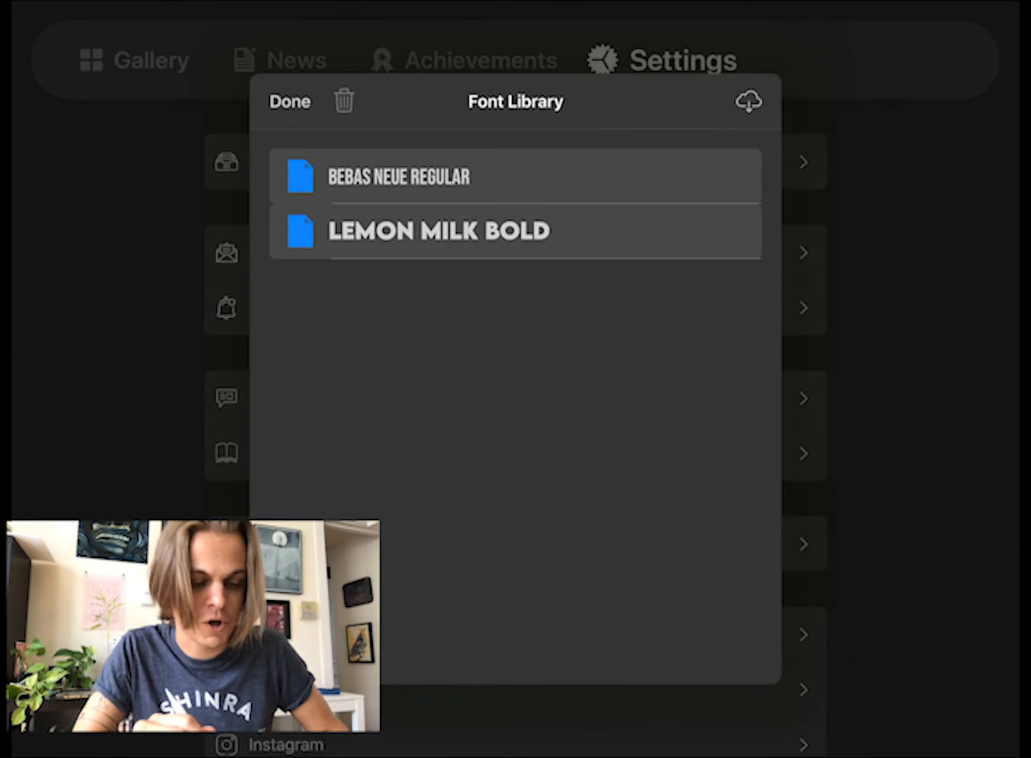
Close the font library, set a document's text to BEBAS, and show font choices.
click(288, 101)
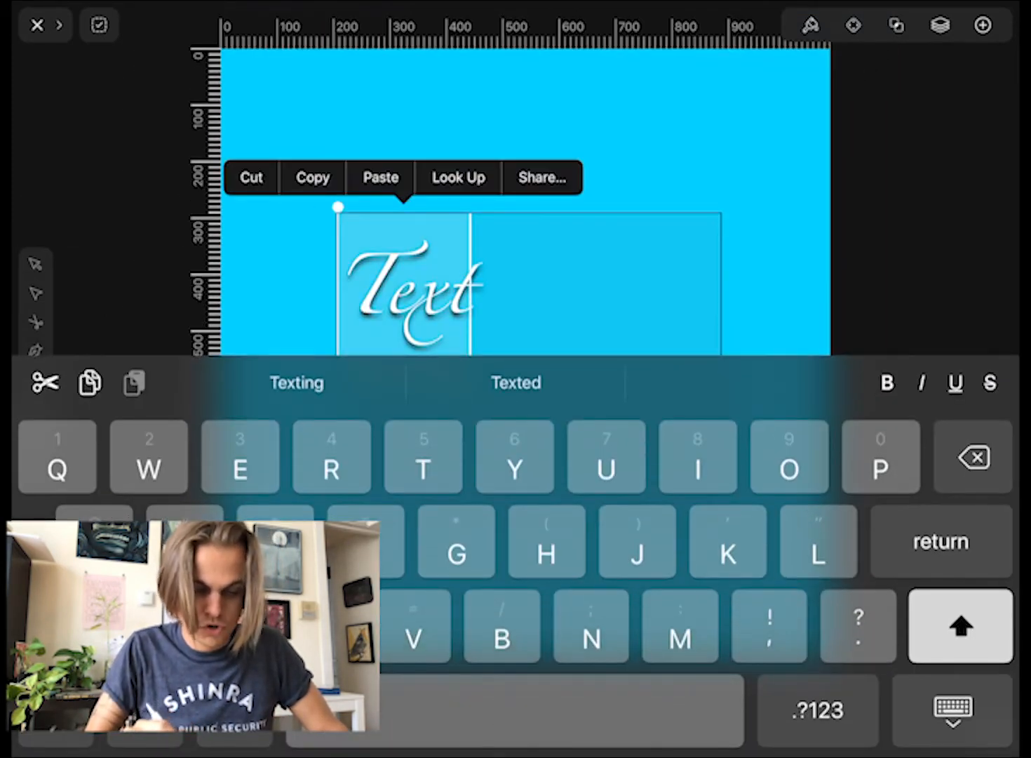
click(250, 176)
text(BEBAS)
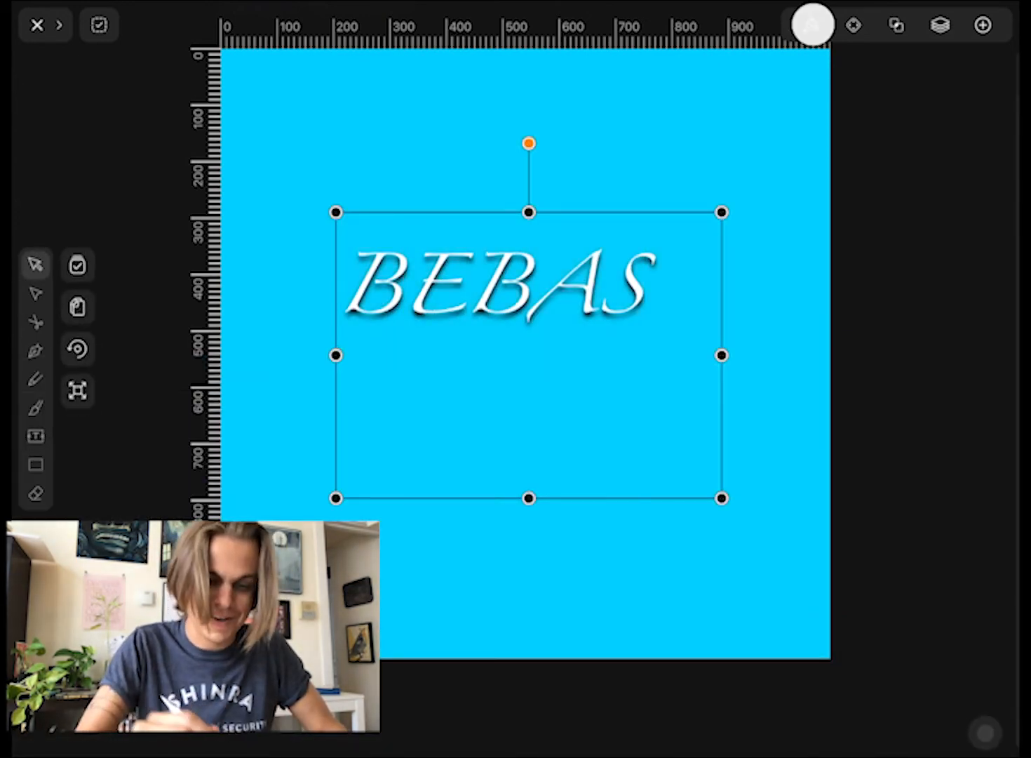
click(811, 26)
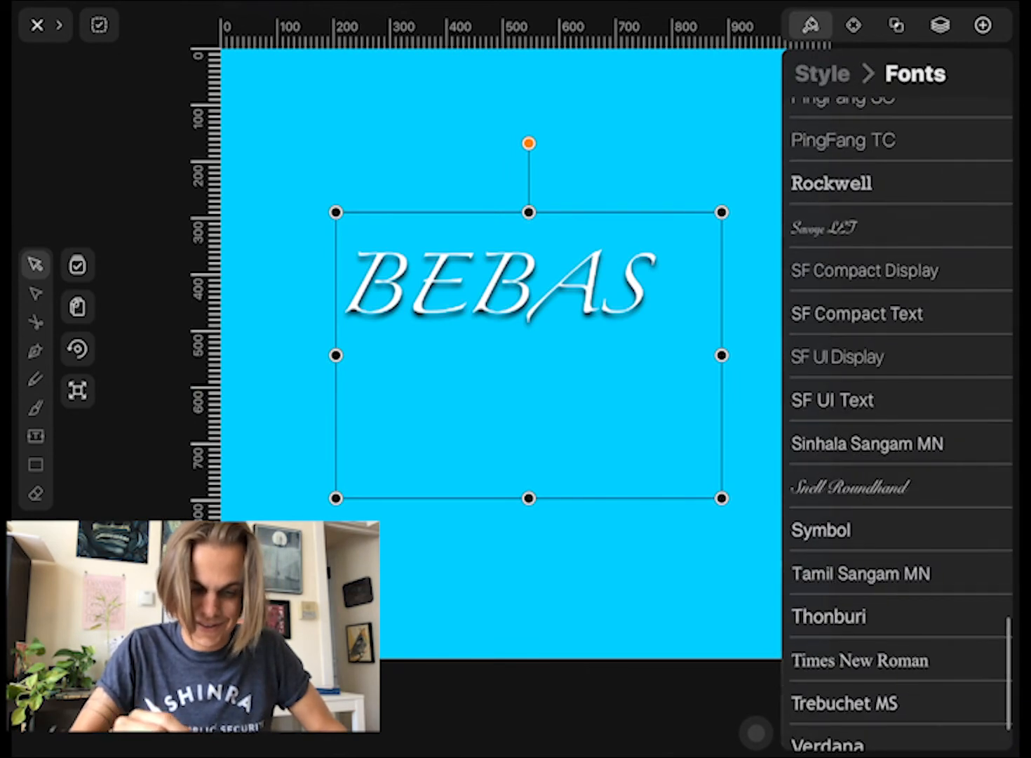